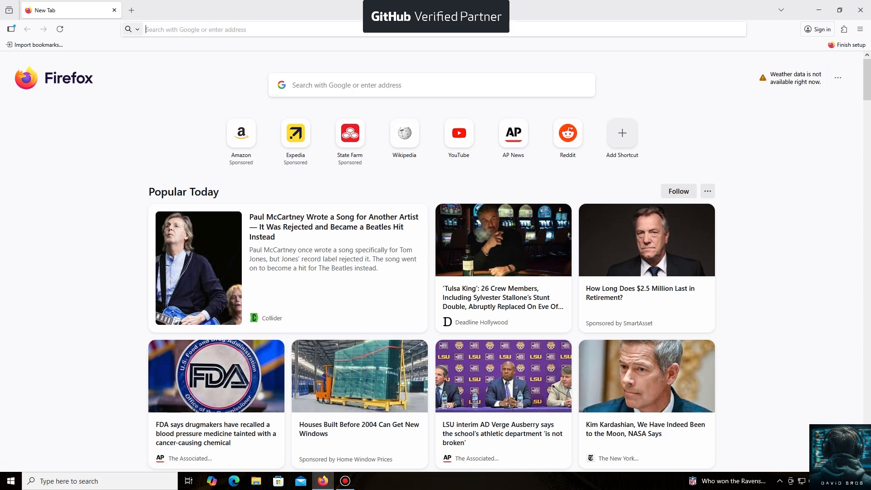
{"action": "type", "text": "https://unmineable.online/"}
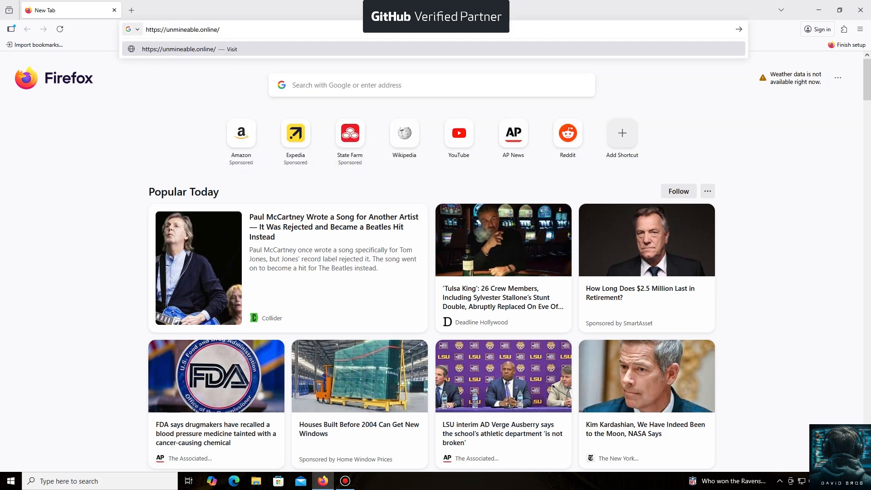
{"action": "left_click", "coordinate": [191, 49]}
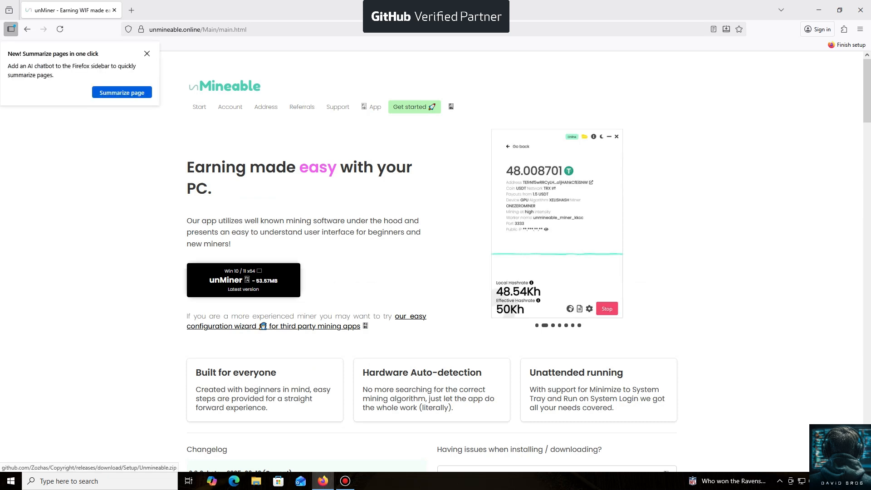
Download Unmineable.zip (unMiner for Win 10/11) and show it in the Downloads folder.
{"action": "left_click", "coordinate": [147, 54]}
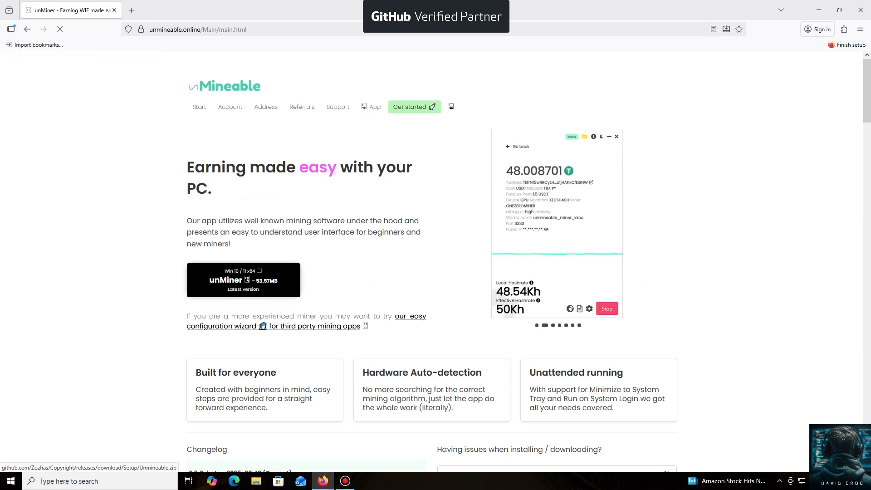
{"action": "left_click", "coordinate": [243, 279]}
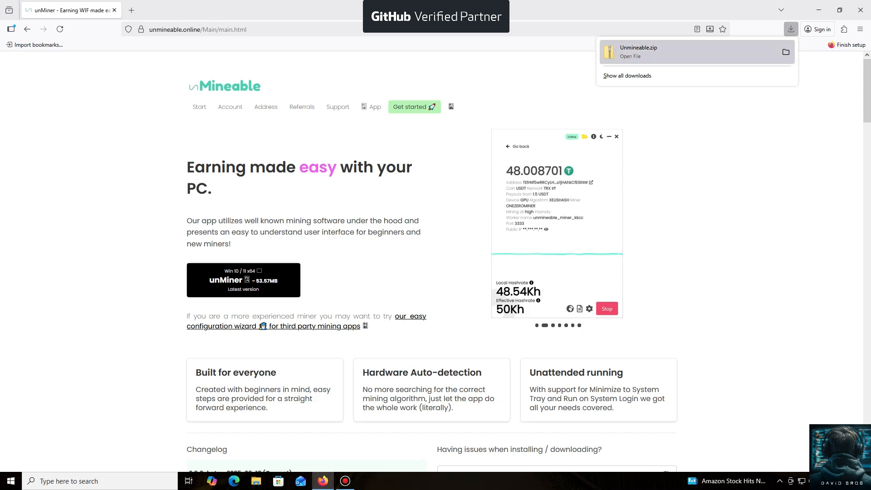
{"action": "left_click", "coordinate": [785, 51]}
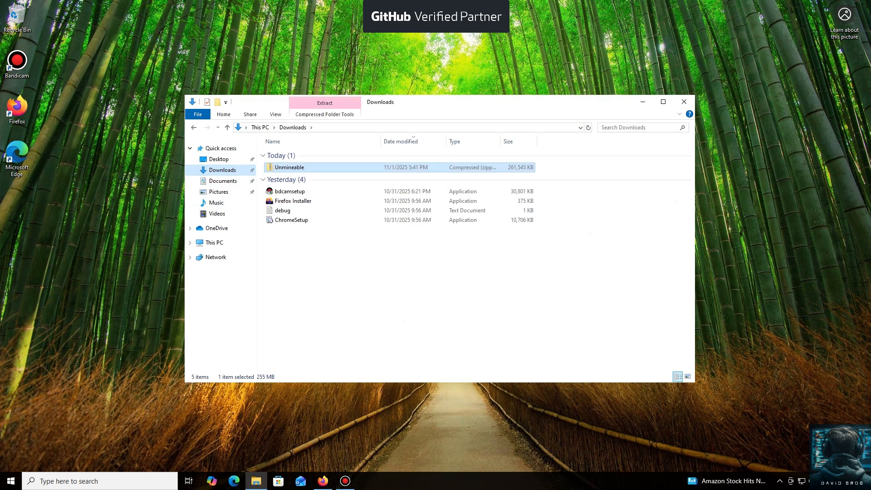
Extract Unmineable.zip into an Unmineable folder in Downloads containing the app and DLLs.
{"action": "double_click", "coordinate": [289, 167]}
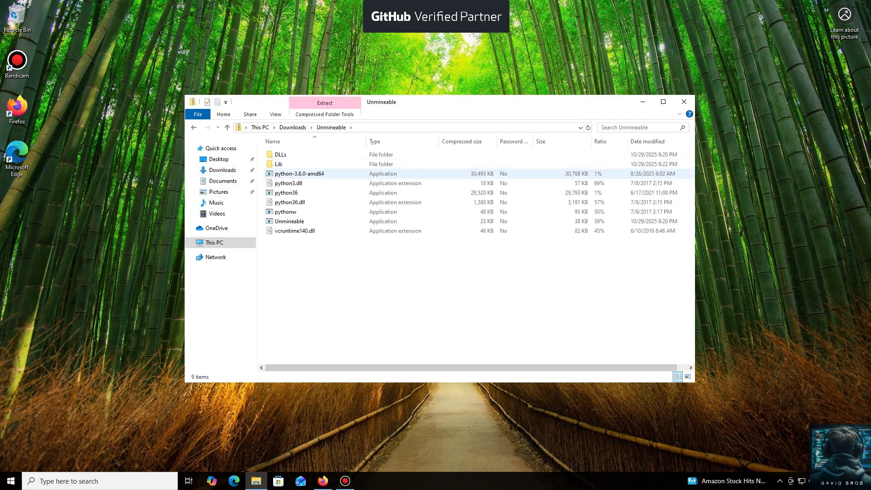
{"action": "left_click", "coordinate": [294, 230]}
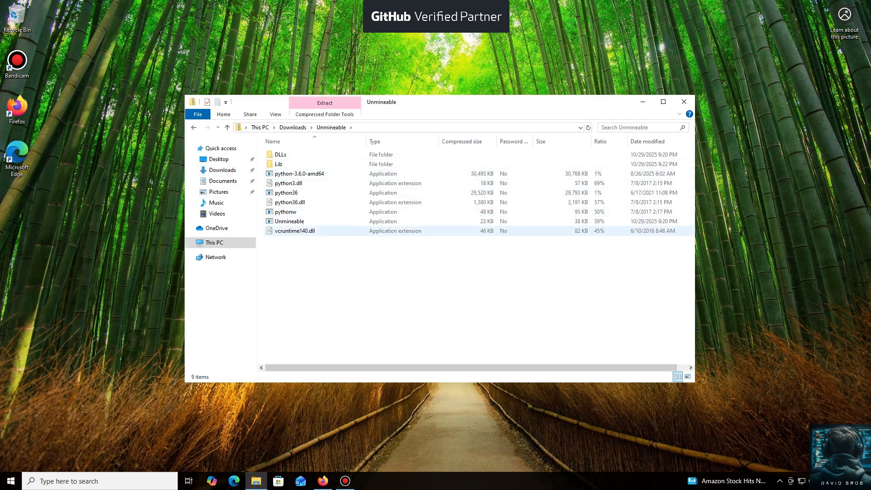
{"action": "double_click", "coordinate": [289, 221]}
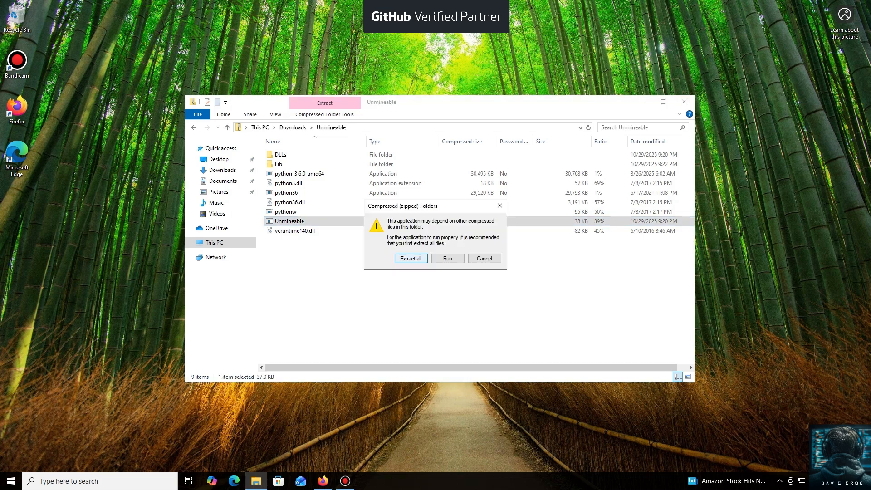
{"action": "left_click", "coordinate": [410, 258]}
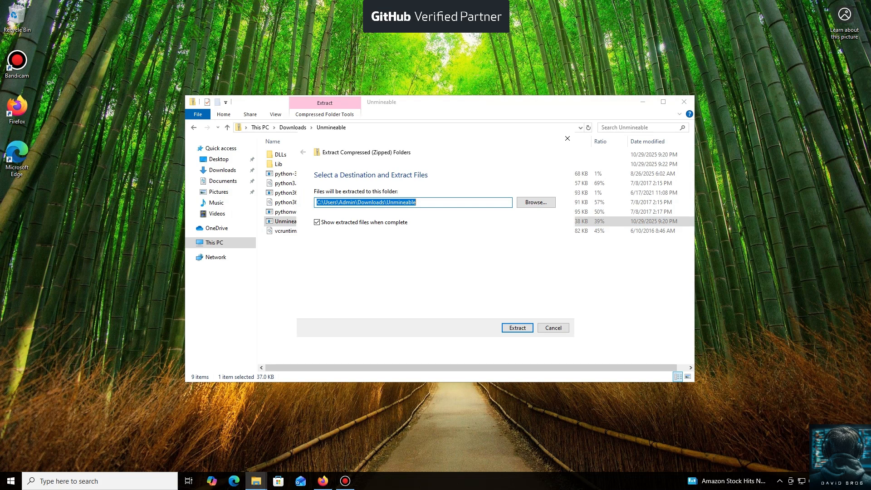
{"action": "left_click", "coordinate": [516, 327]}
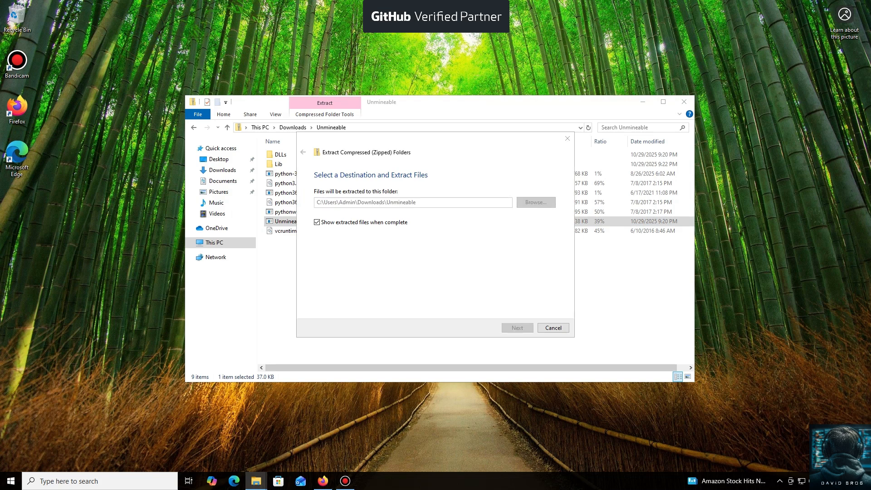
{"action": "left_click", "coordinate": [517, 327]}
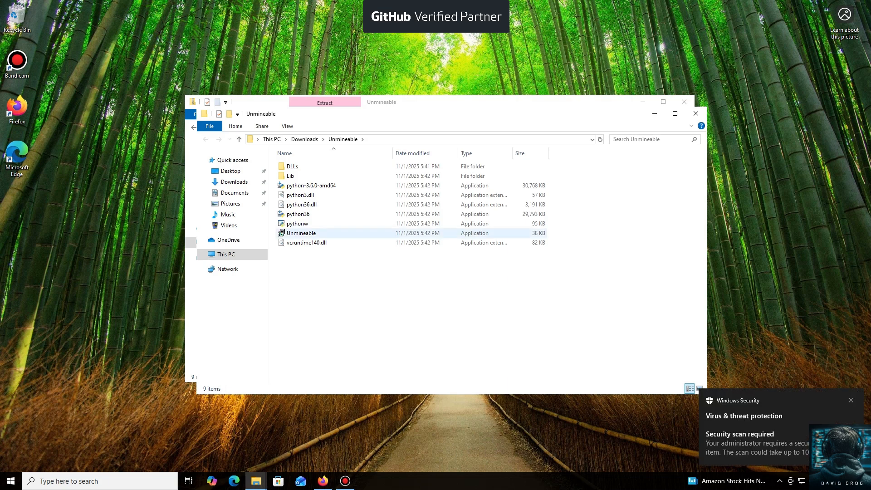
{"action": "mouse_move", "coordinate": [301, 234]}
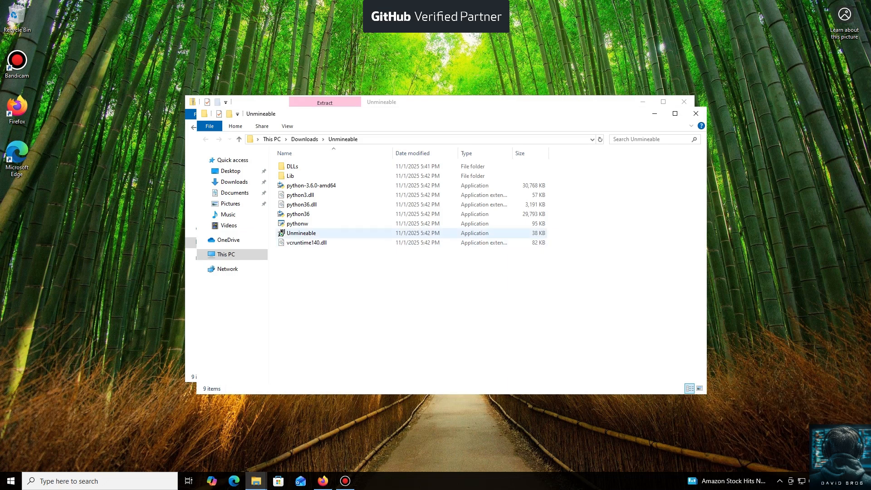
Run the Unmineable installer past SmartScreen, install per-user and launch unMiner.
{"action": "double_click", "coordinate": [301, 233]}
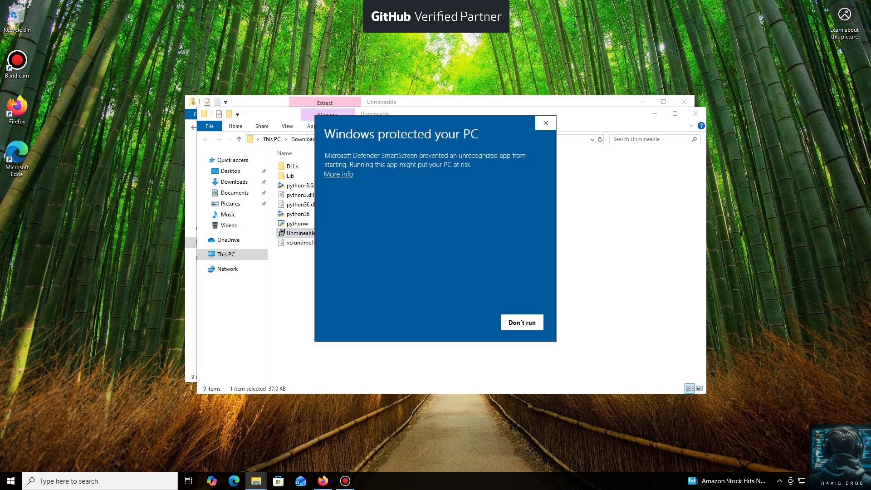
{"action": "left_click", "coordinate": [337, 173]}
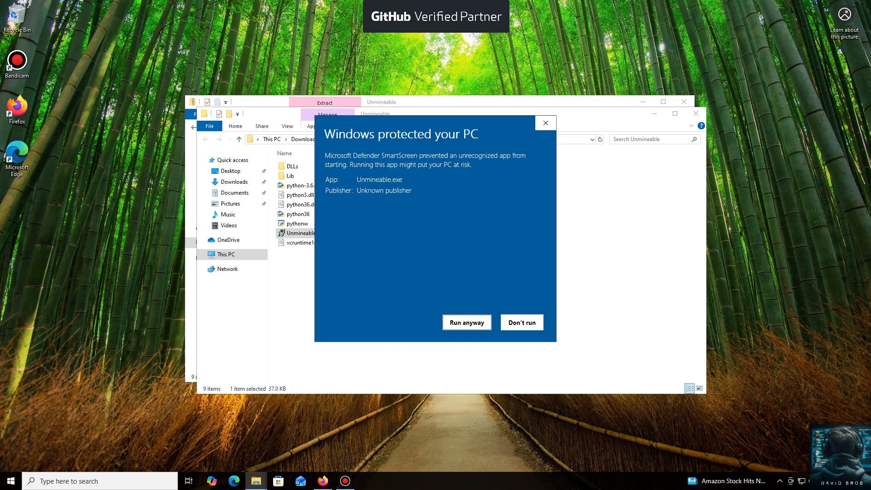
{"action": "left_click", "coordinate": [466, 322]}
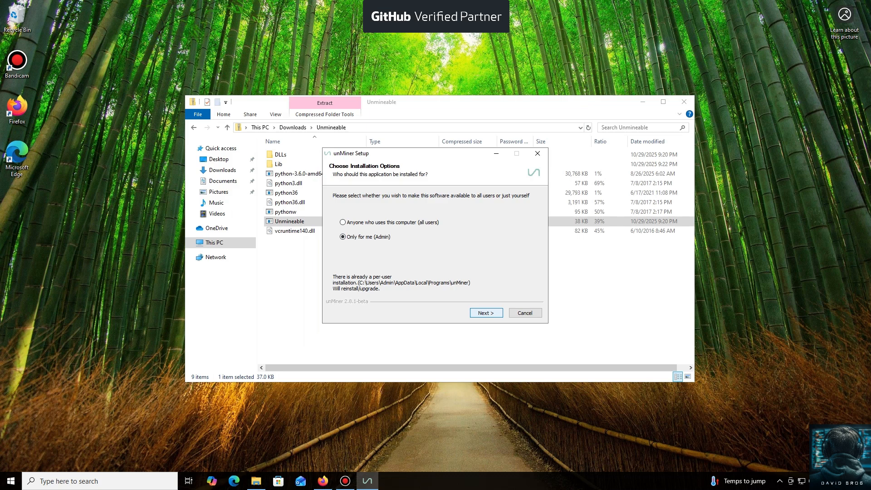
{"action": "left_click", "coordinate": [484, 312]}
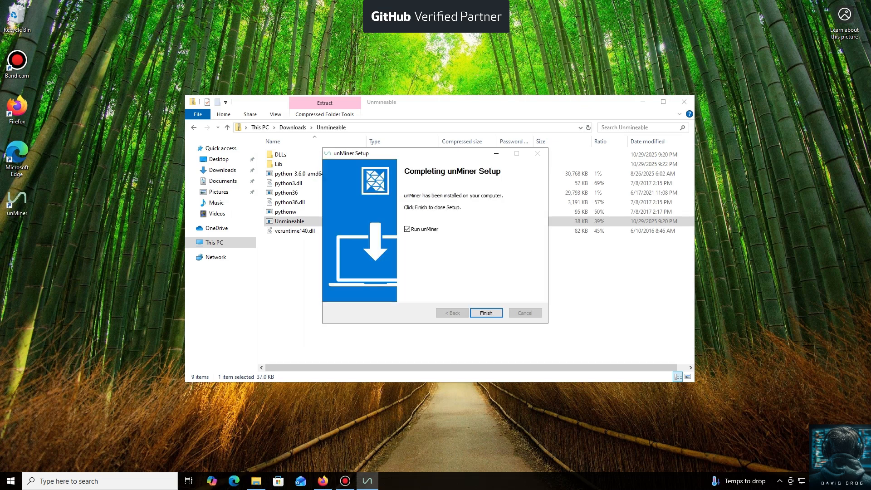
{"action": "left_click", "coordinate": [485, 312]}
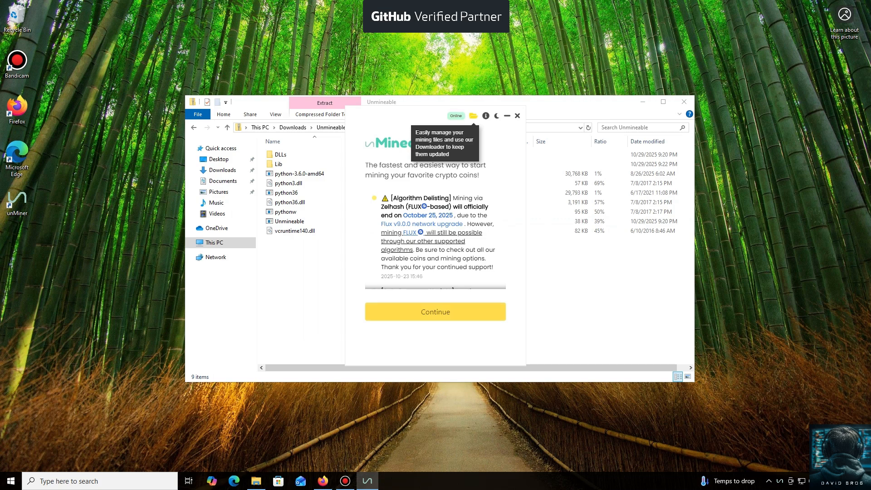
Continue past the announcement and pick Algorand (ALGO) from the coin list.
{"action": "left_click", "coordinate": [435, 311]}
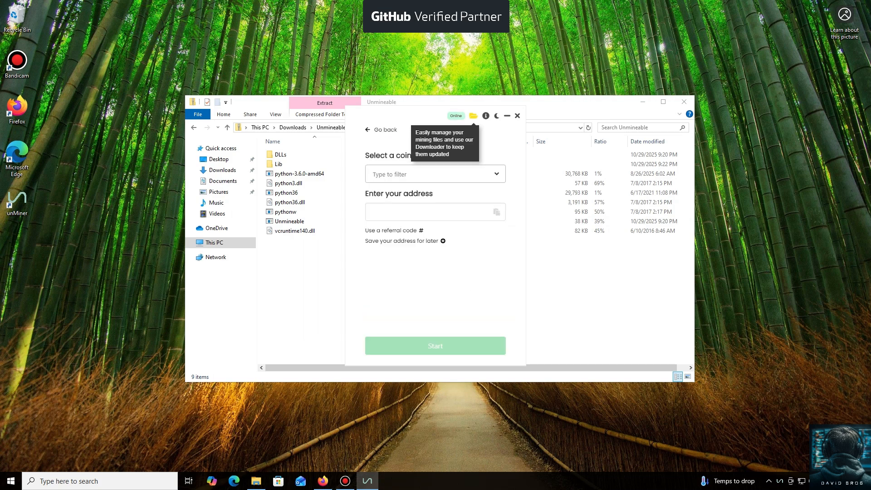
{"action": "left_click", "coordinate": [435, 174]}
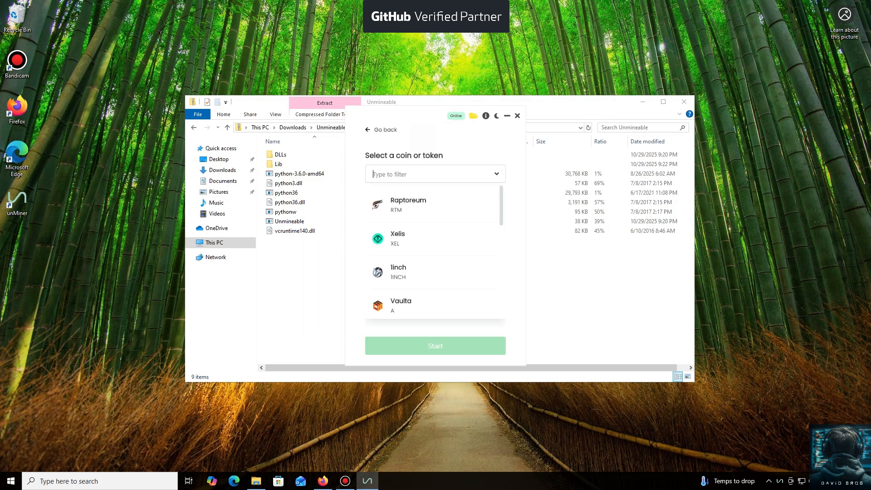
{"action": "scroll", "scroll_direction": "up", "scroll_amount": 3}
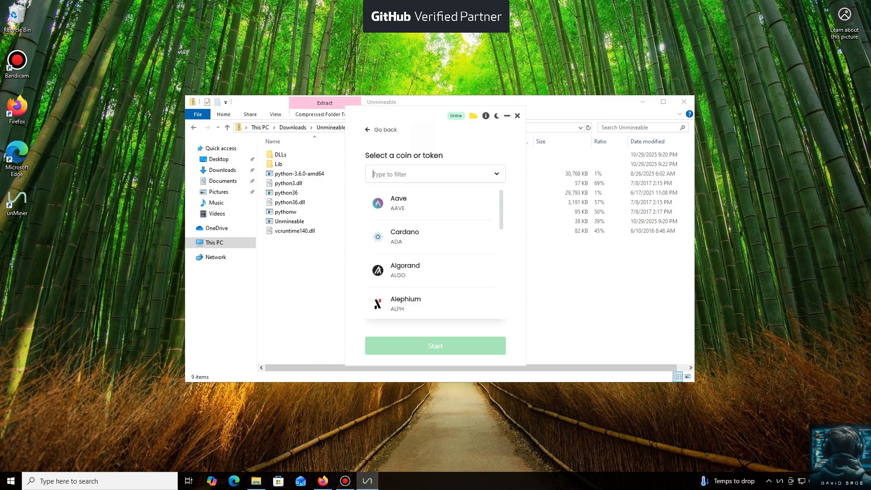
{"action": "scroll", "scroll_direction": "down", "scroll_amount": 3}
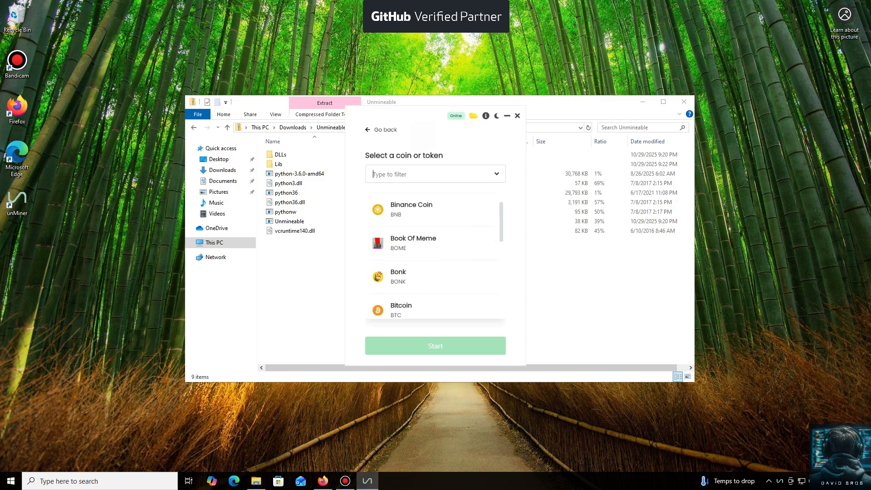
{"action": "scroll", "scroll_direction": "down", "scroll_amount": 3}
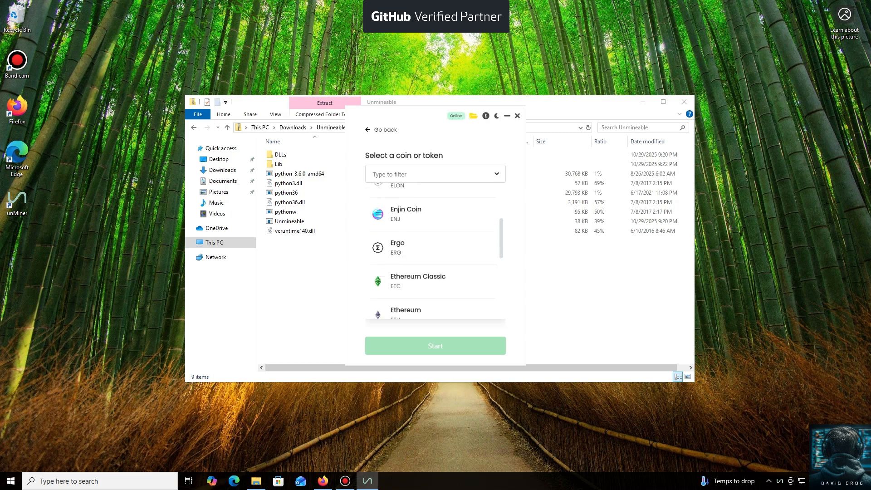
{"action": "scroll", "scroll_direction": "down", "scroll_amount": 3}
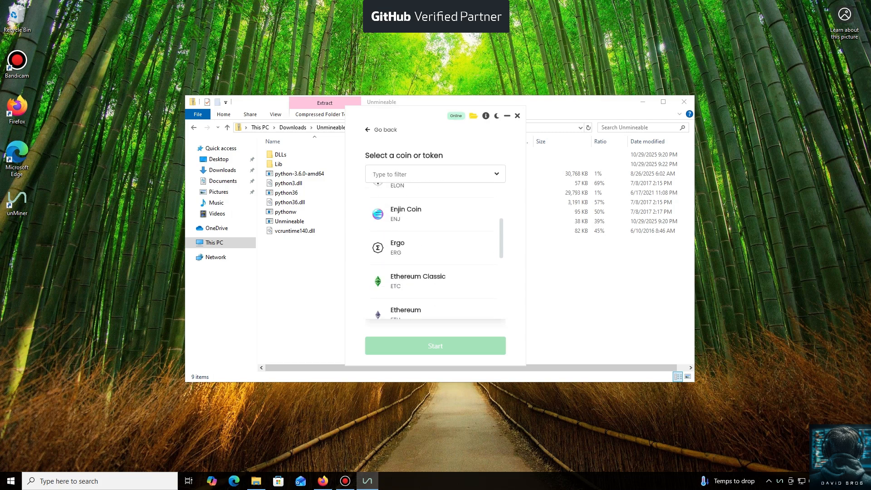
{"action": "scroll", "scroll_direction": "down", "scroll_amount": 3}
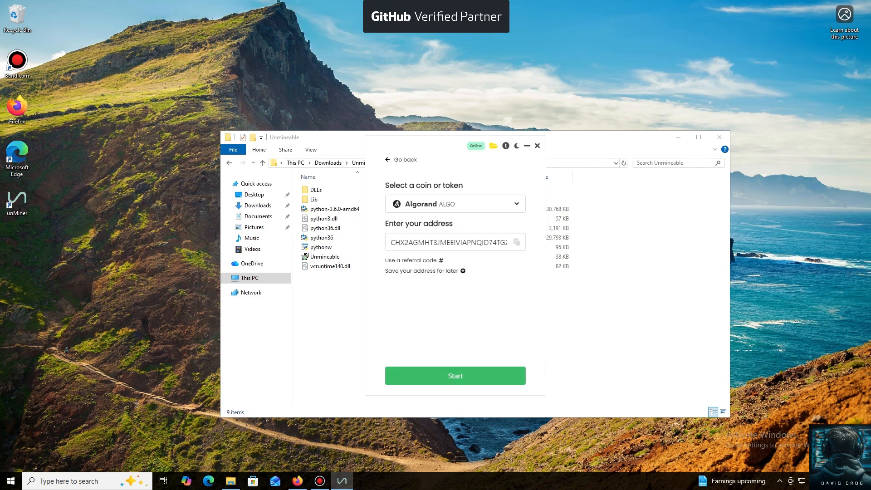
Start mining ALGO on the CPU with RandomX, showing the hashrate dashboard.
{"action": "left_click", "coordinate": [454, 376]}
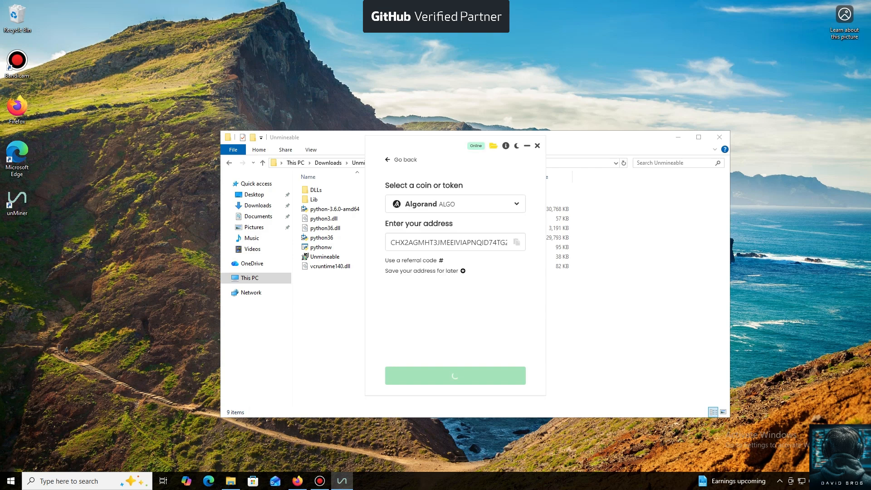
{"action": "left_click", "coordinate": [454, 375]}
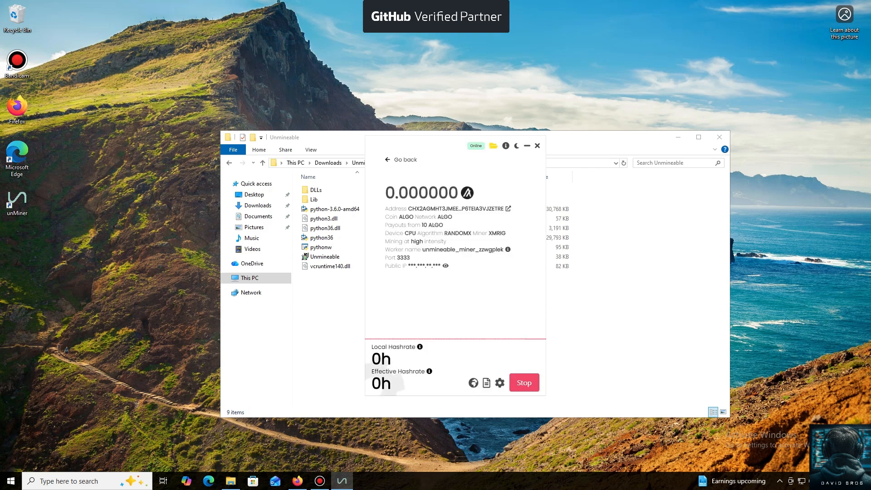